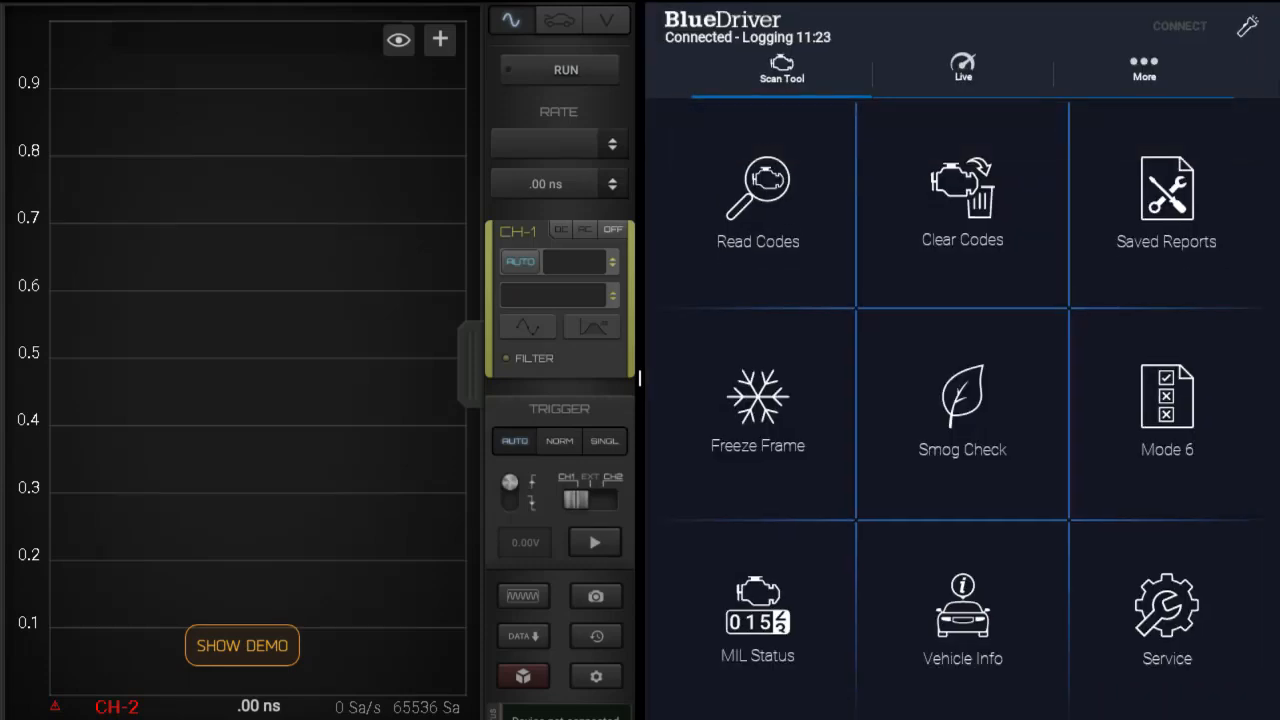
- Switch the oscilloscope to its automotive master setup with CH-1 and CH-2 ready for ignition recording
left_click(962, 68)
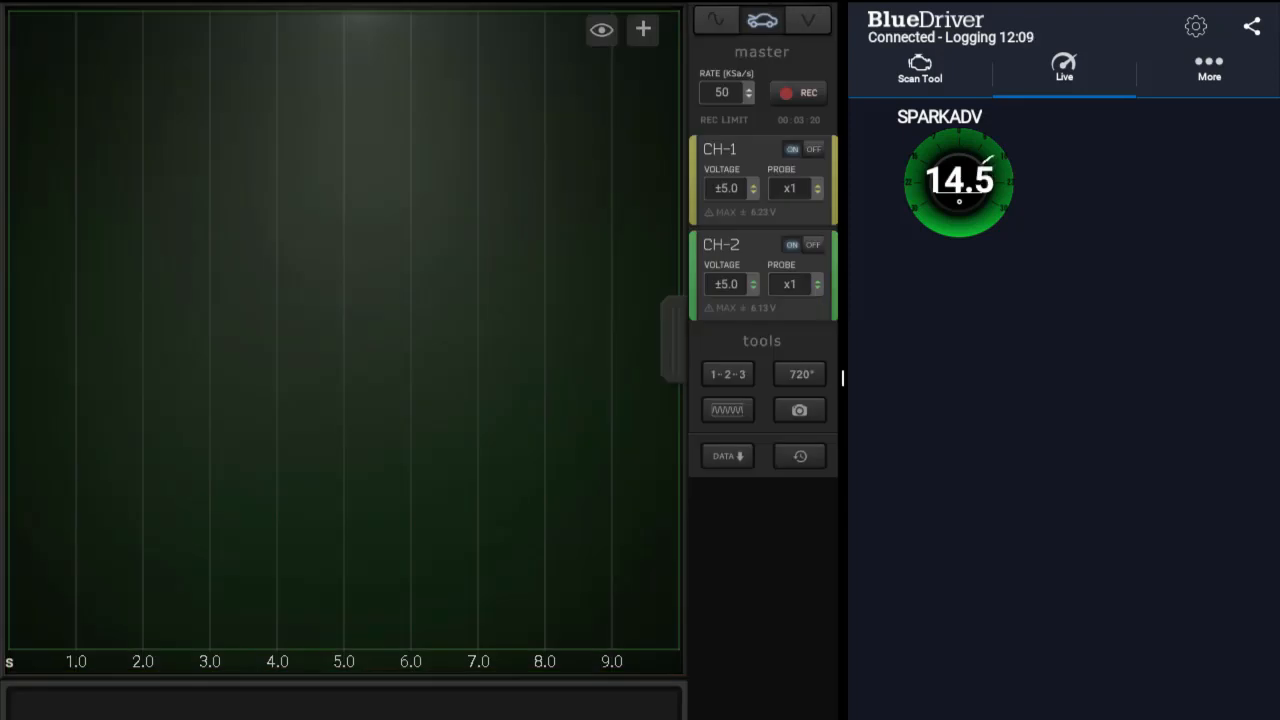
- Record about nine seconds of the ignition signal on both channels, then stop the capture
left_click(798, 92)
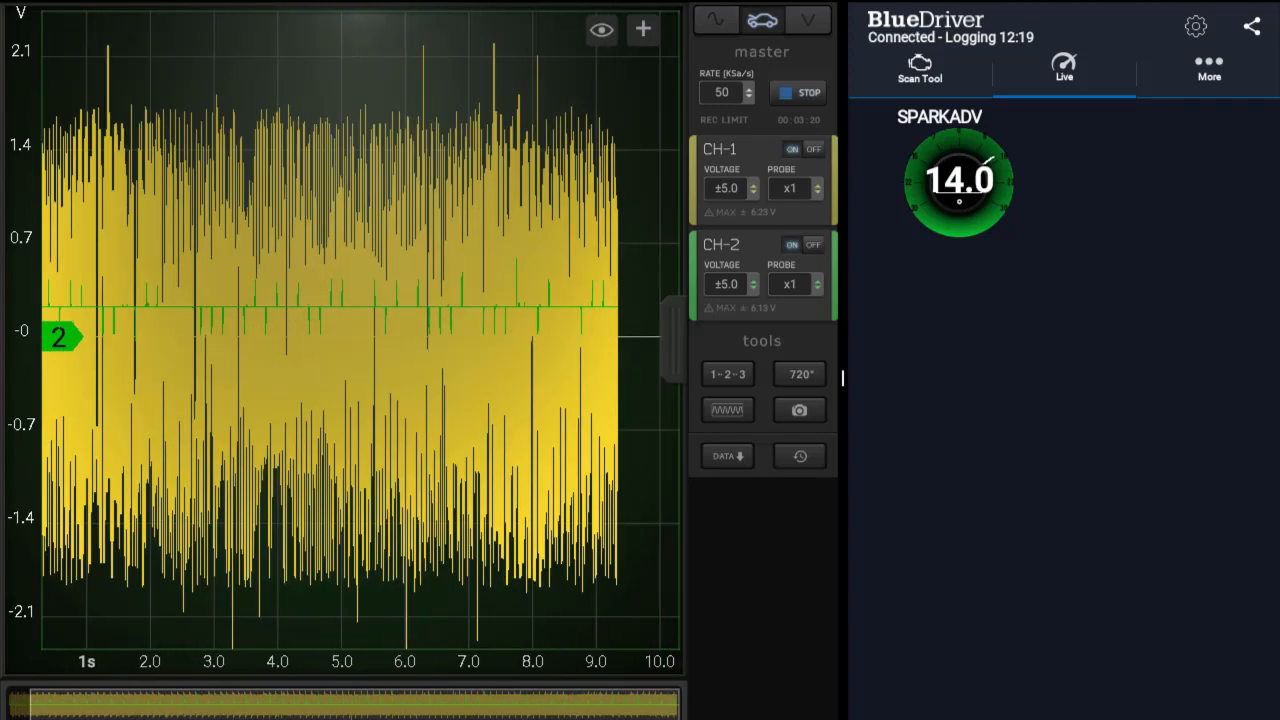
left_click(796, 92)
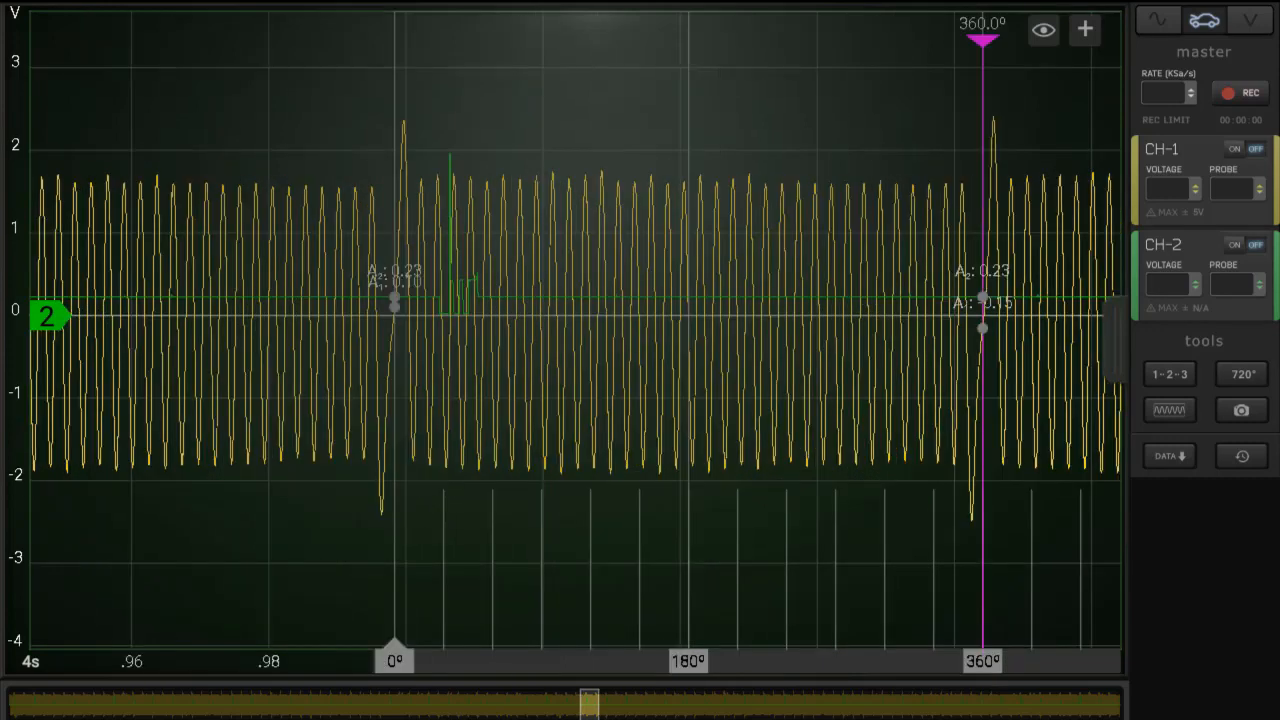
- Bring the degree cursor from 360° down to roughly 40° and zoom into the early part of the cycle
left_click_drag(982, 40, 996, 40)
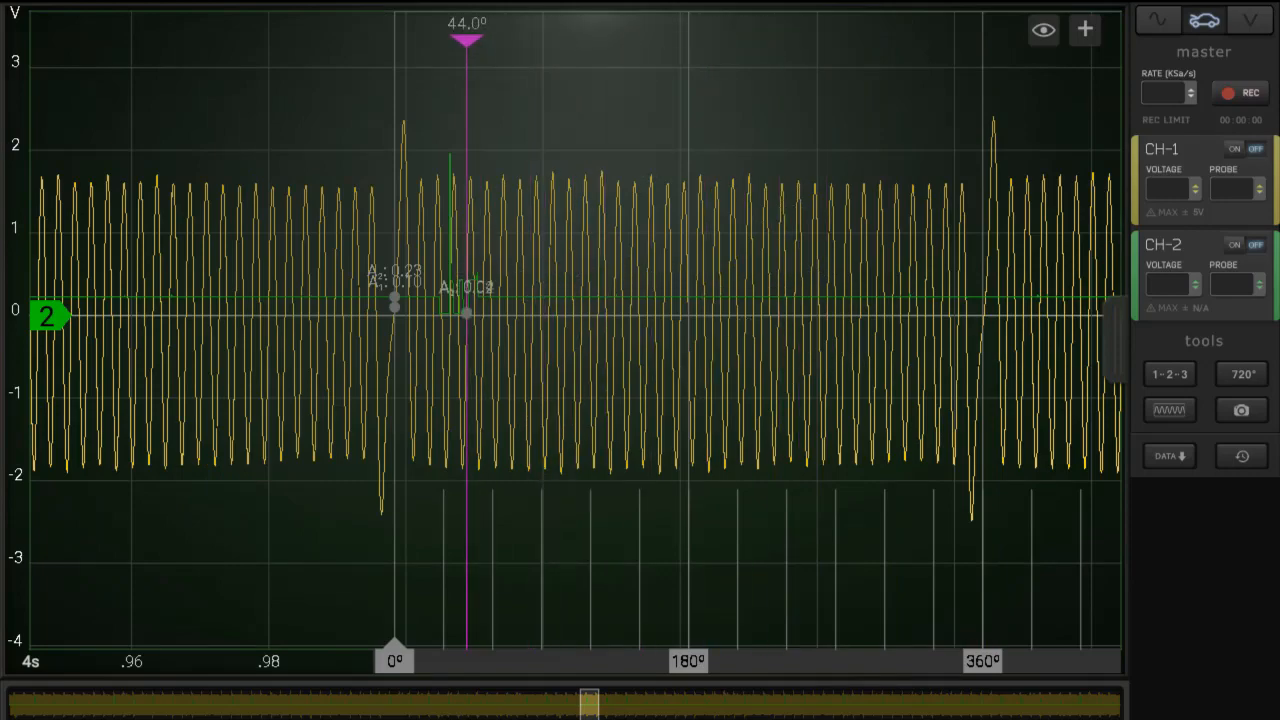
left_click_drag(464, 40, 456, 40)
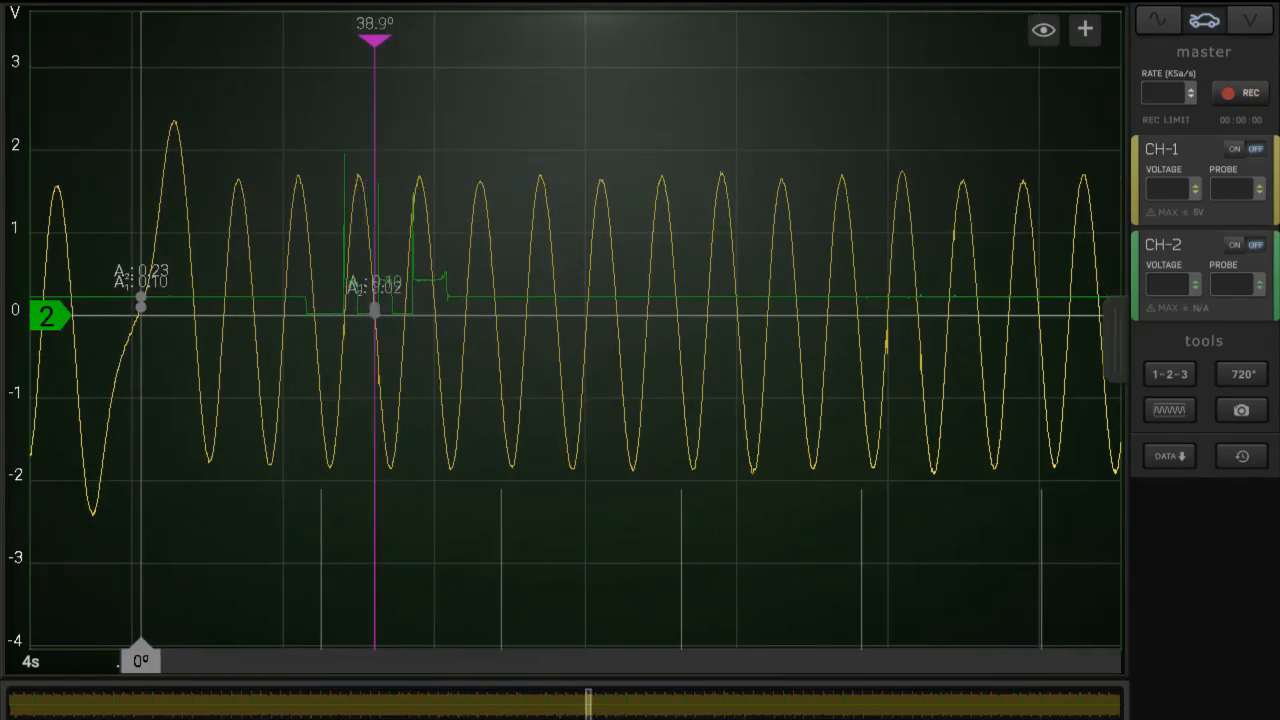
- Sweep the degree cursor across the CH-2 spark spike between about 25° and 34° to locate the firing point
left_click_drag(376, 40, 308, 40)
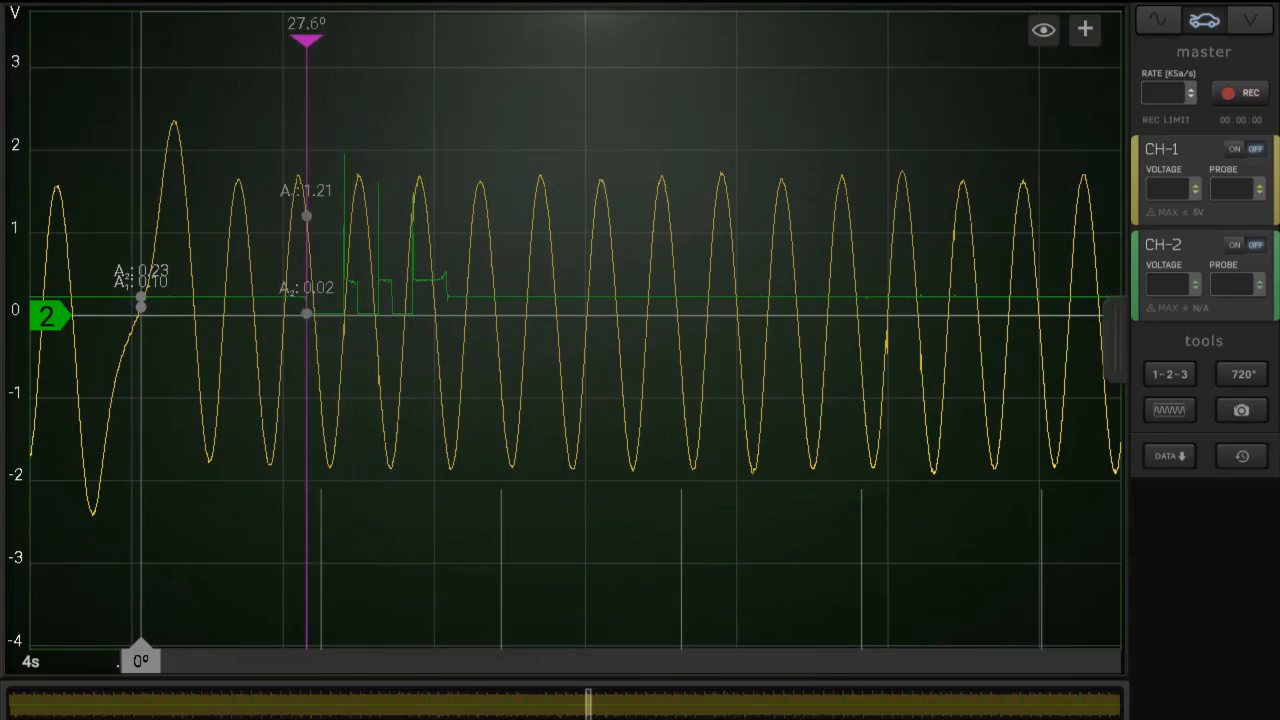
left_click_drag(308, 40, 288, 40)
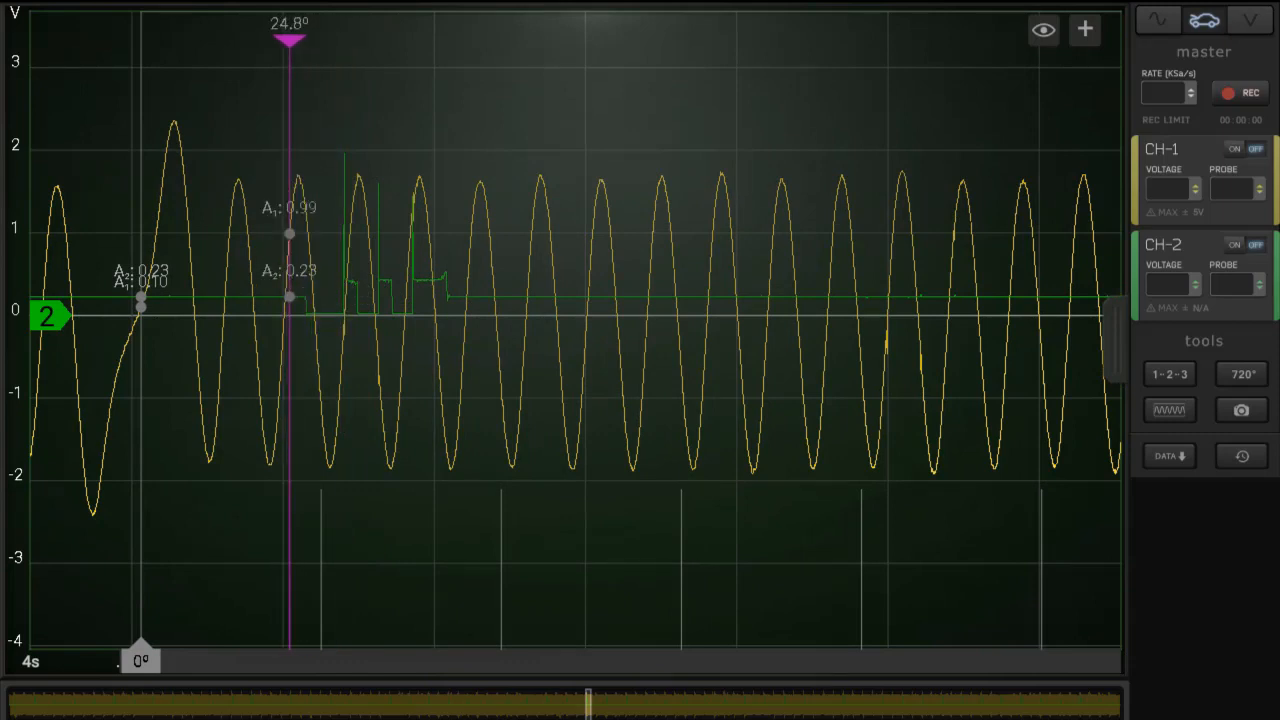
left_click_drag(288, 40, 318, 40)
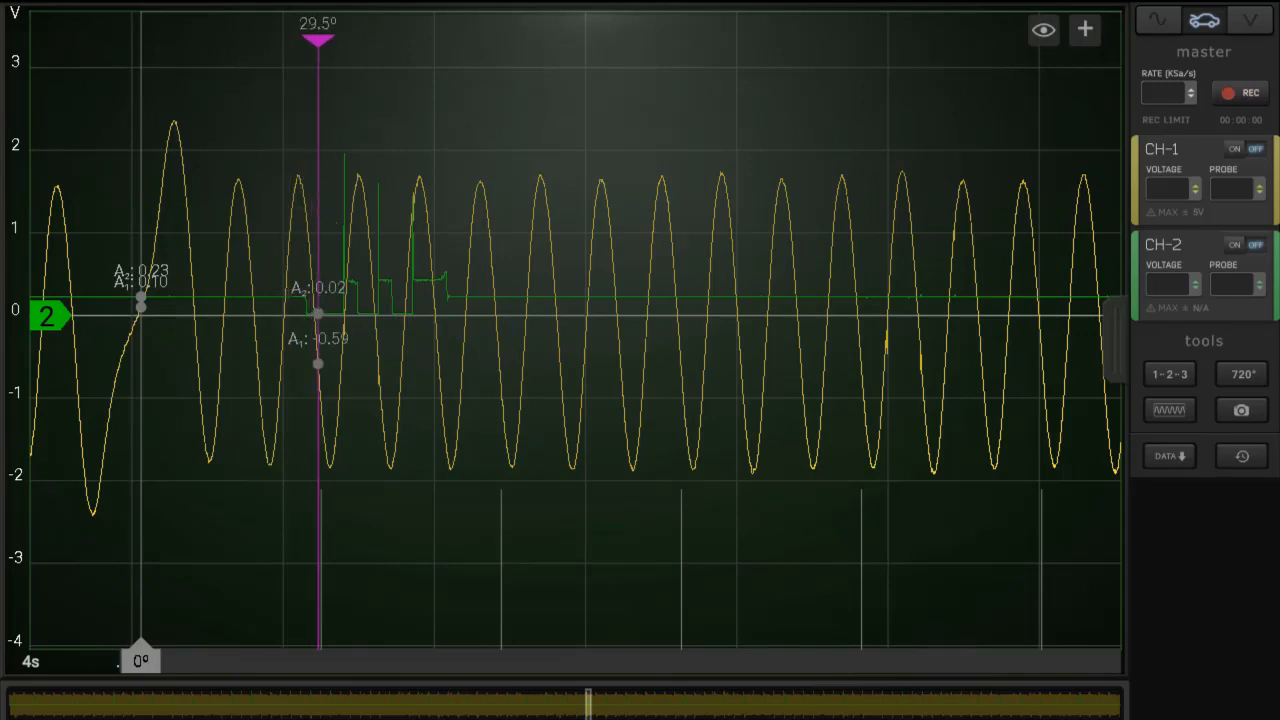
left_click_drag(318, 38, 344, 38)
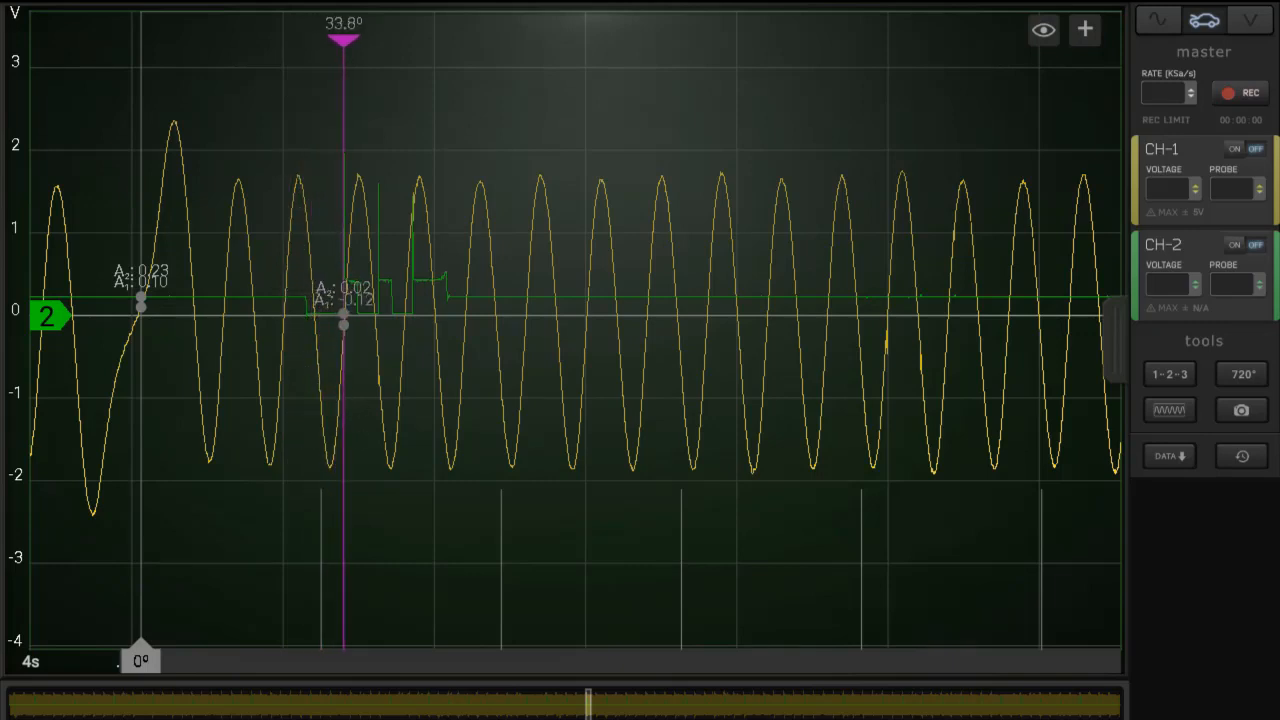
left_click_drag(344, 320, 340, 360)
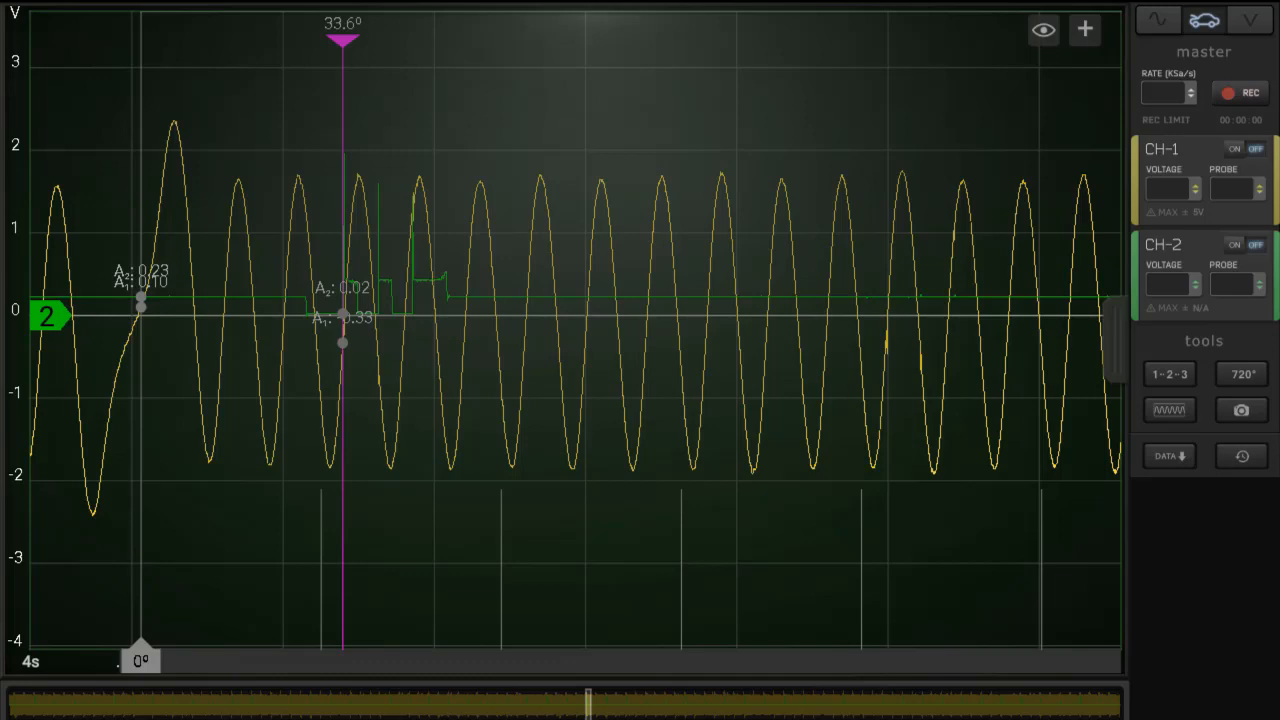
- Settle the degree cursor just past the spark event at about 46°, updating the voltage readouts
left_click_drag(342, 38, 352, 38)
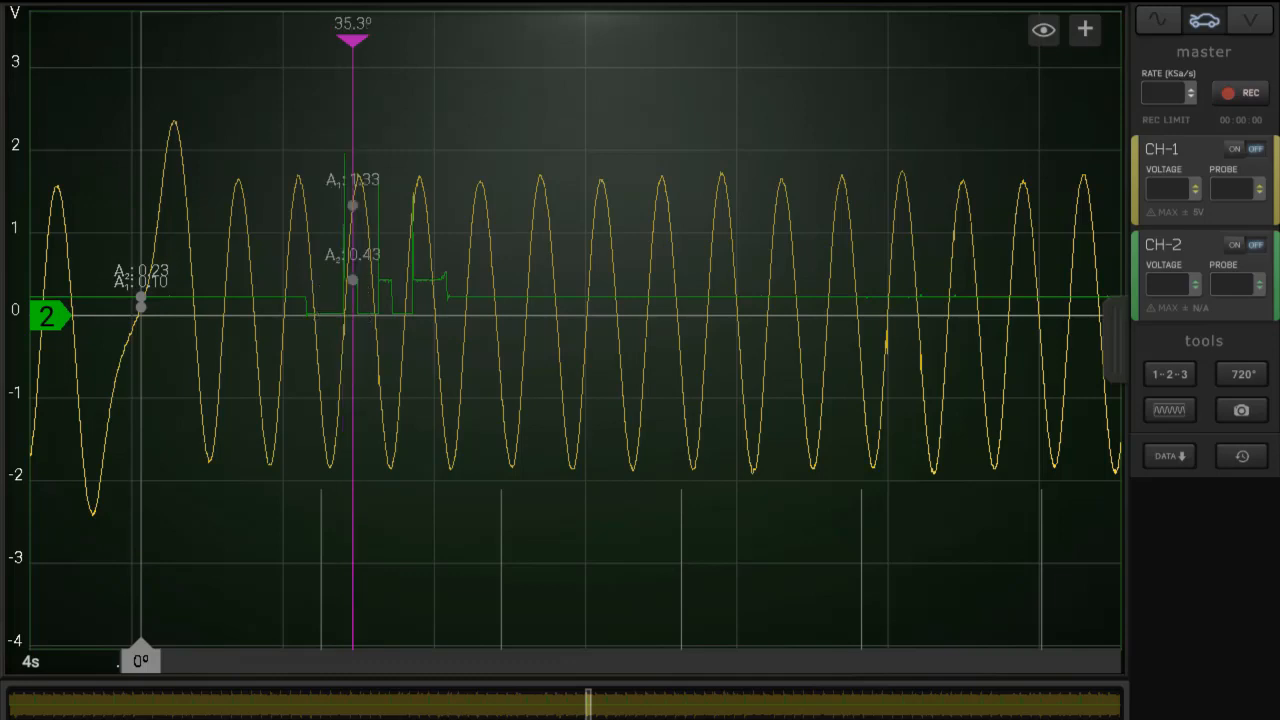
left_click_drag(352, 40, 364, 40)
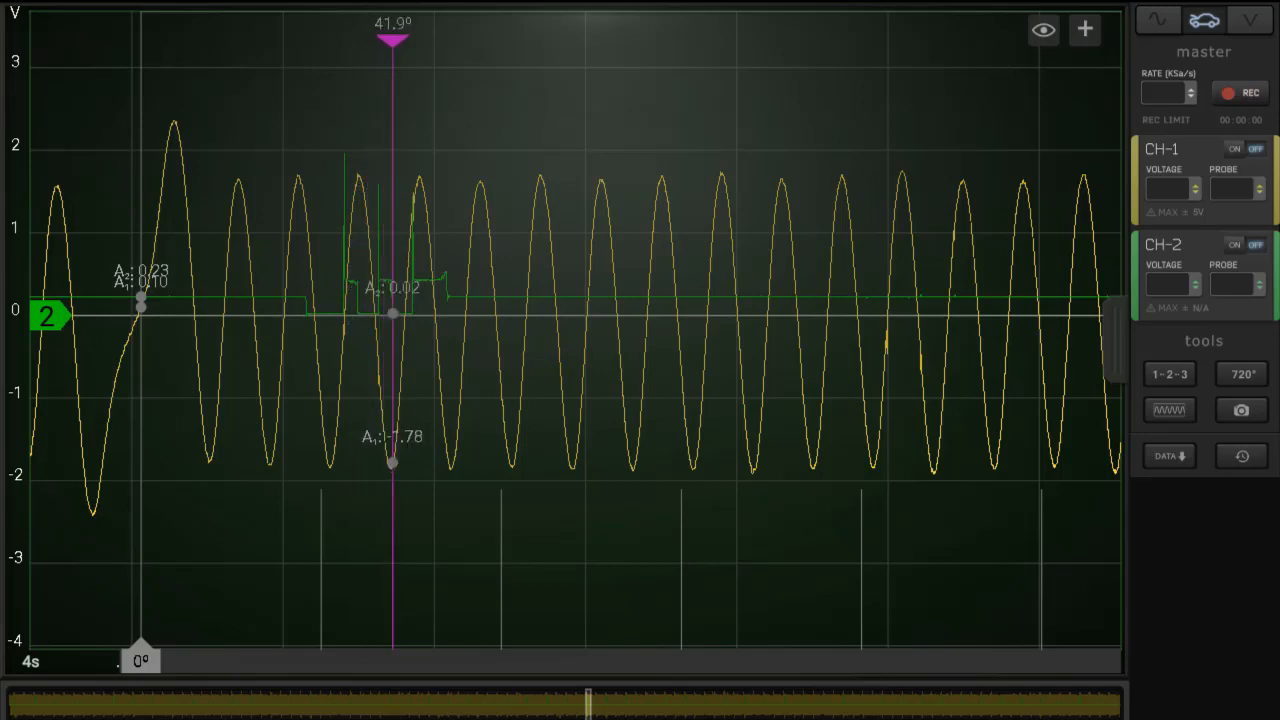
left_click_drag(392, 40, 416, 40)
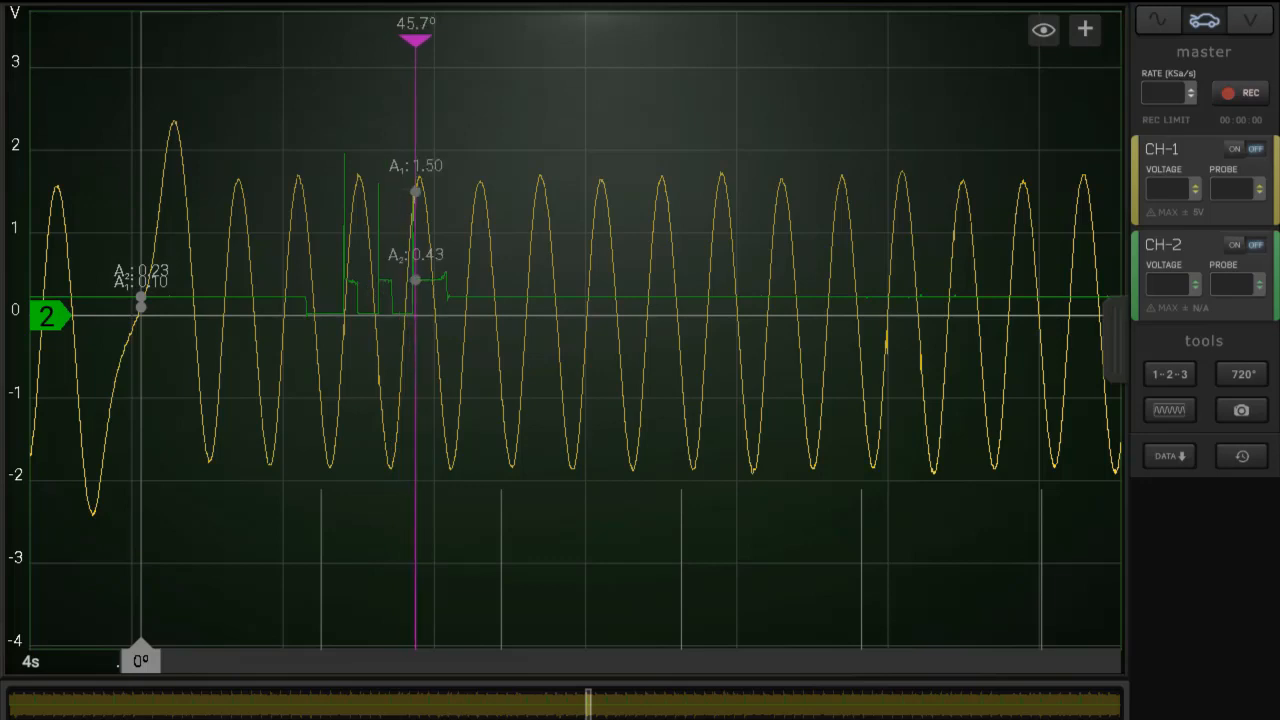